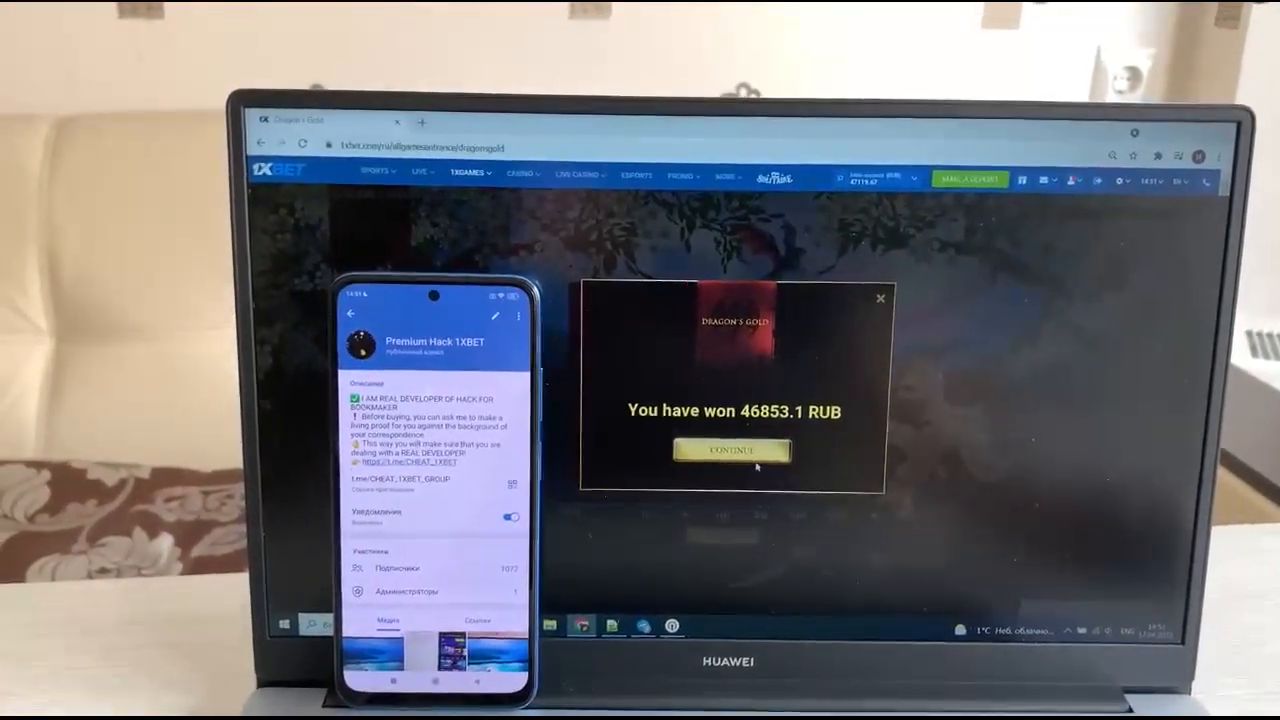
Dismiss the 46,853.1 RUB Dragon's Gold win message via Continue
{"action": "left_click", "coordinate": [732, 448]}
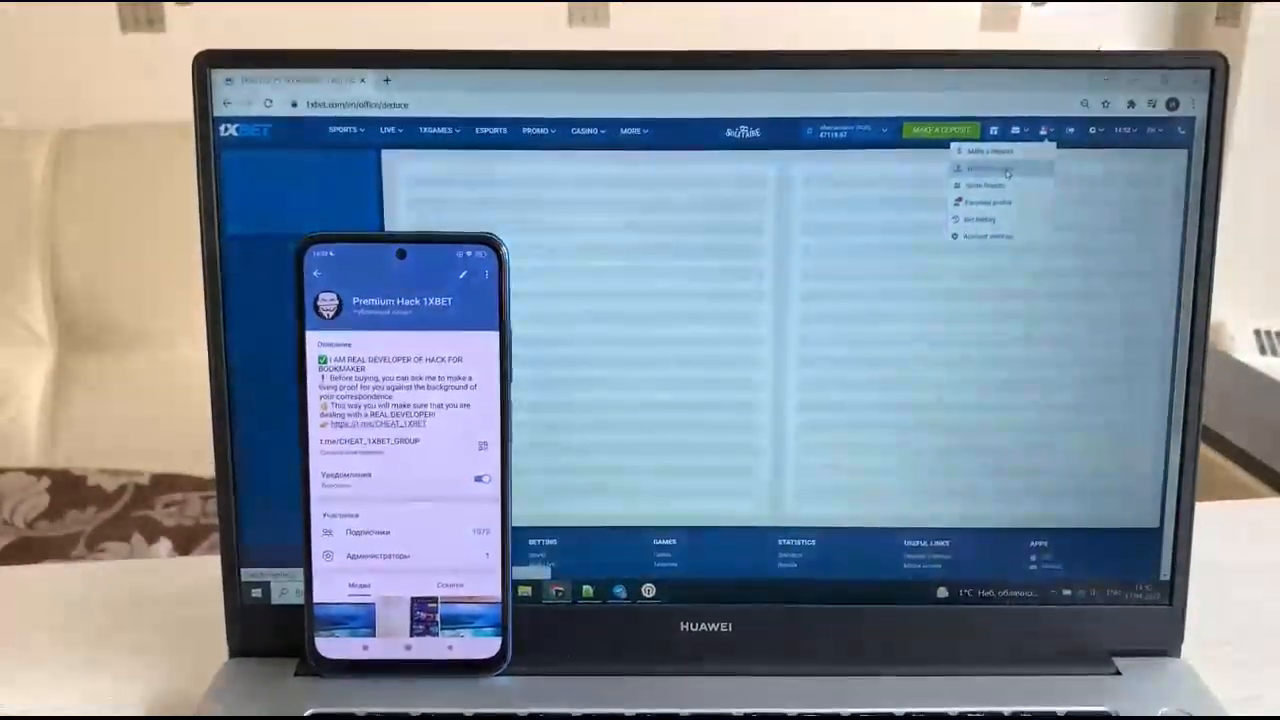
Submit a withdrawal request with a chosen payment method and acknowledge the accepted message
{"action": "left_click", "coordinate": [984, 184]}
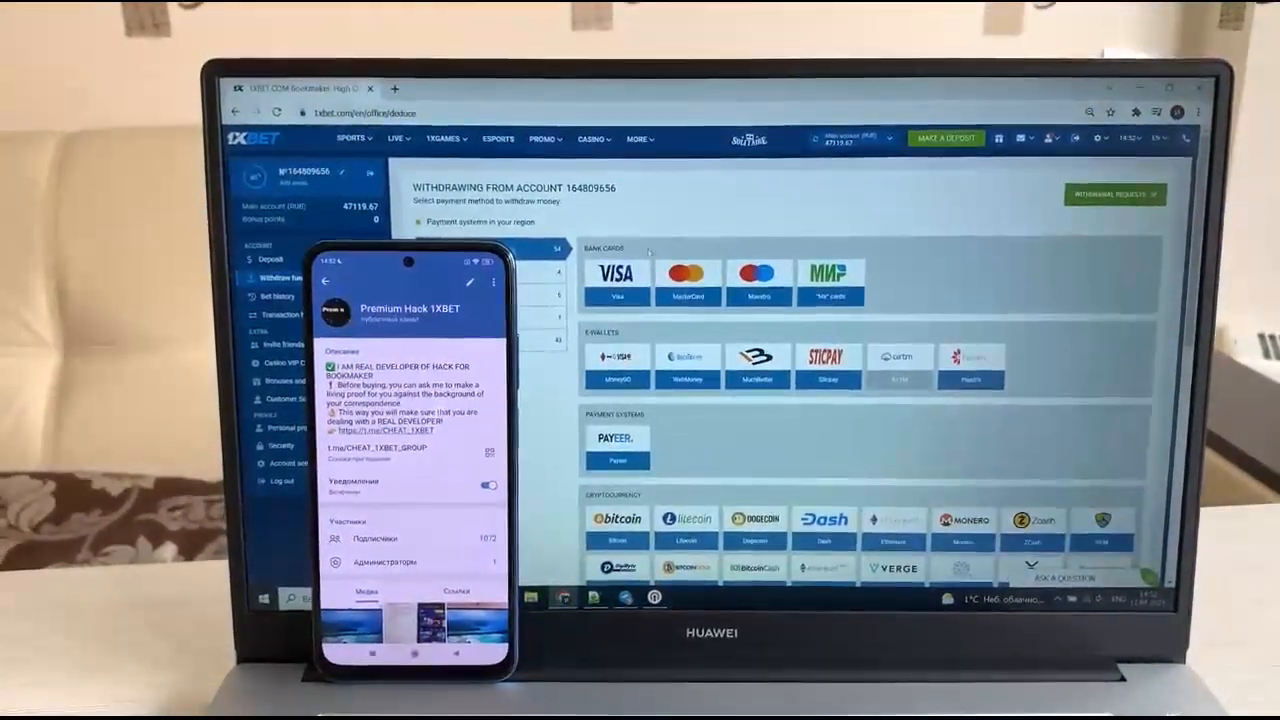
{"action": "left_click", "coordinate": [616, 280]}
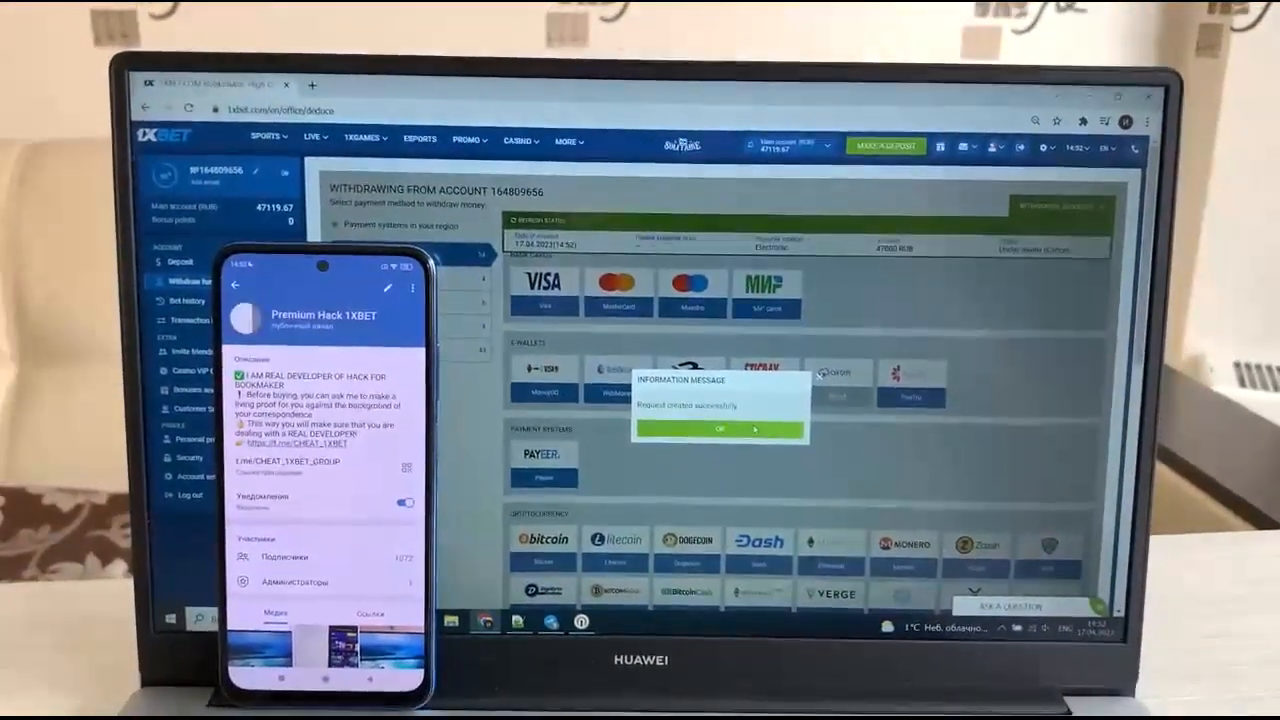
{"action": "left_click", "coordinate": [720, 428]}
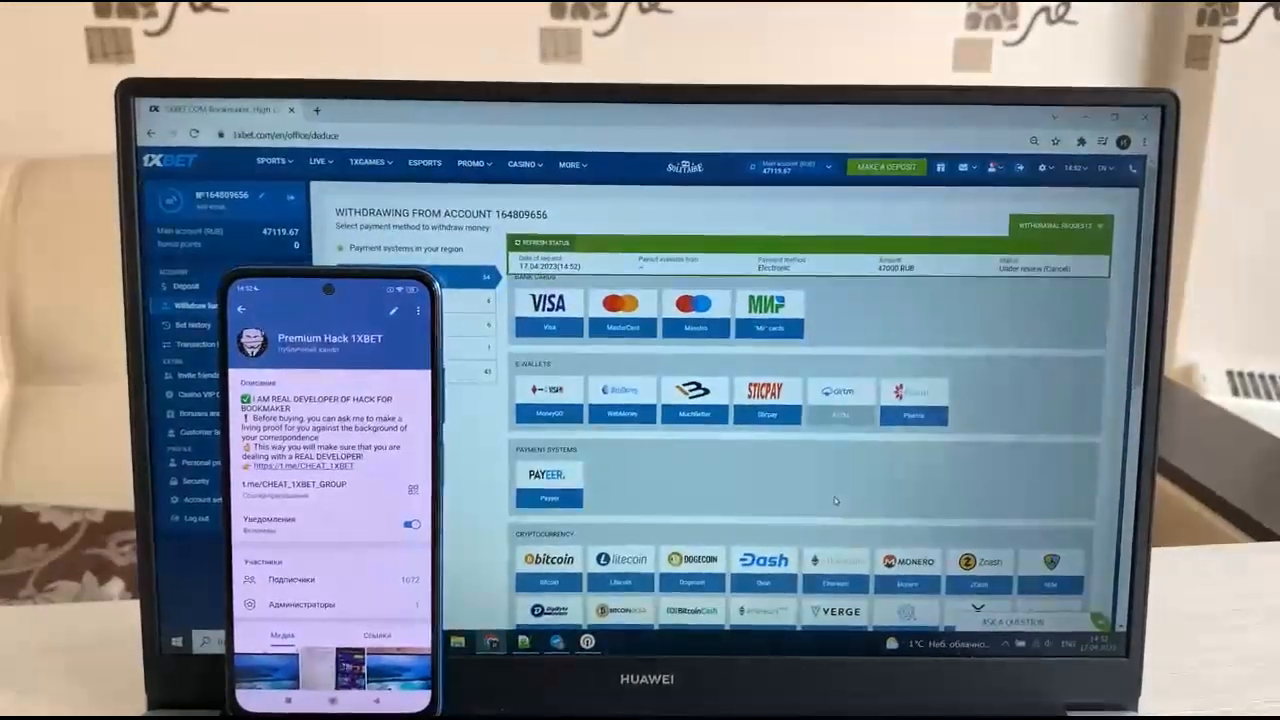